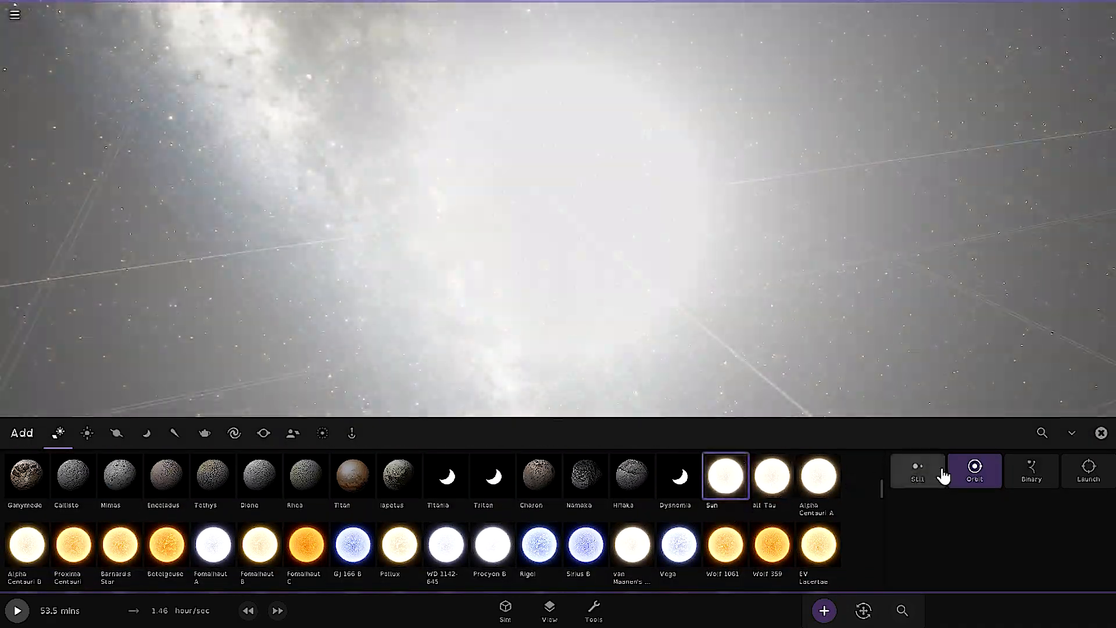
# Place a still Sun in empty space in the simulation.
pyautogui.click(917, 470)
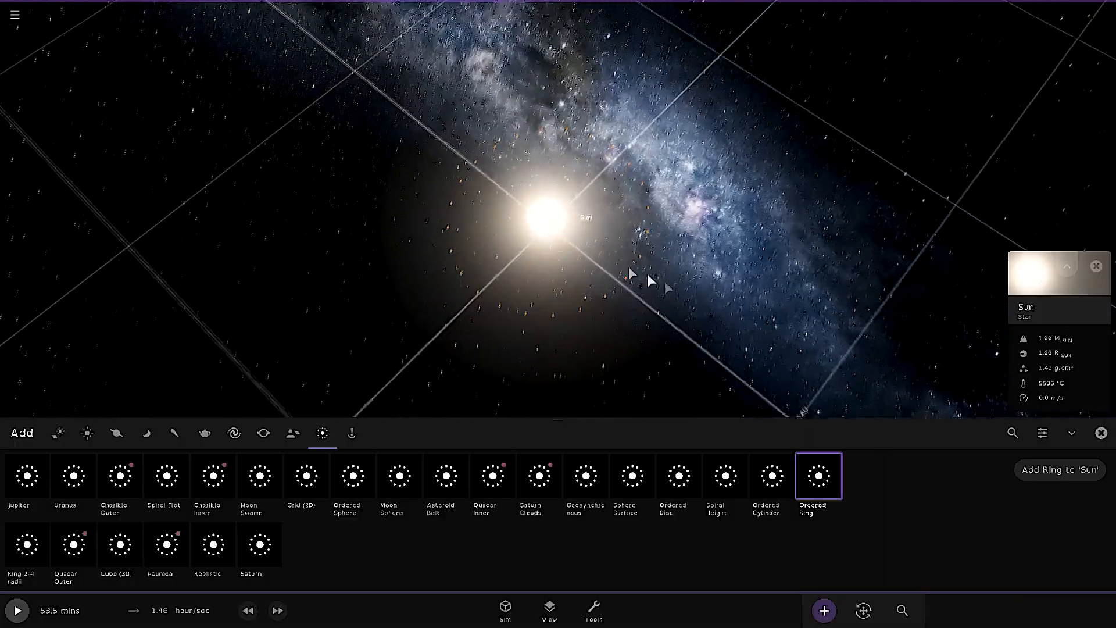
# Add three orange particle sphere shells around the Sun.
pyautogui.click(352, 476)
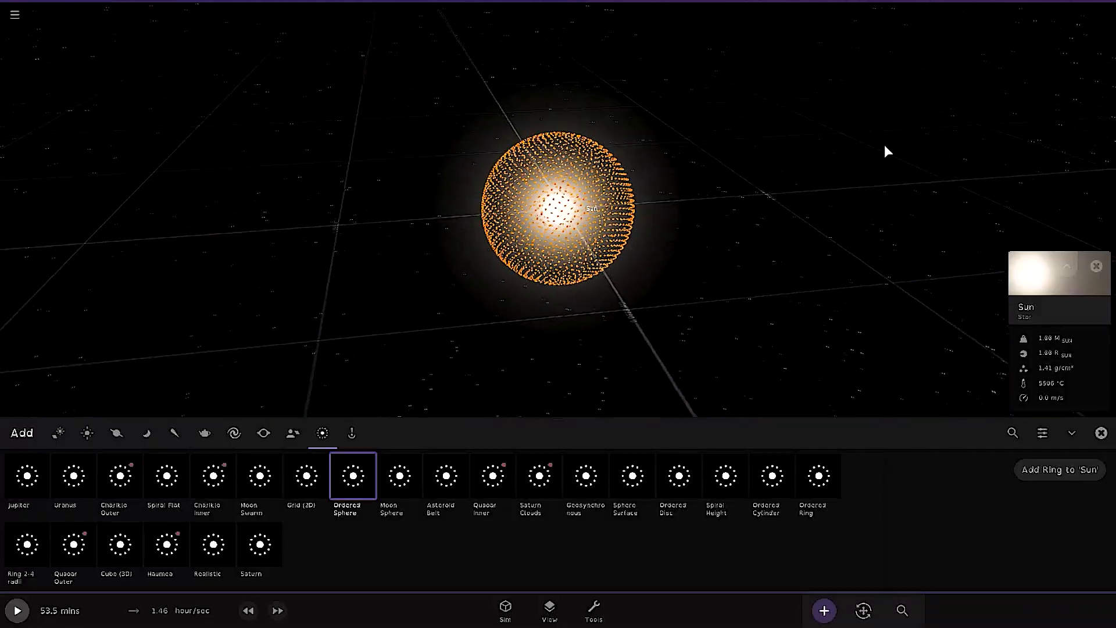
pyautogui.click(584, 476)
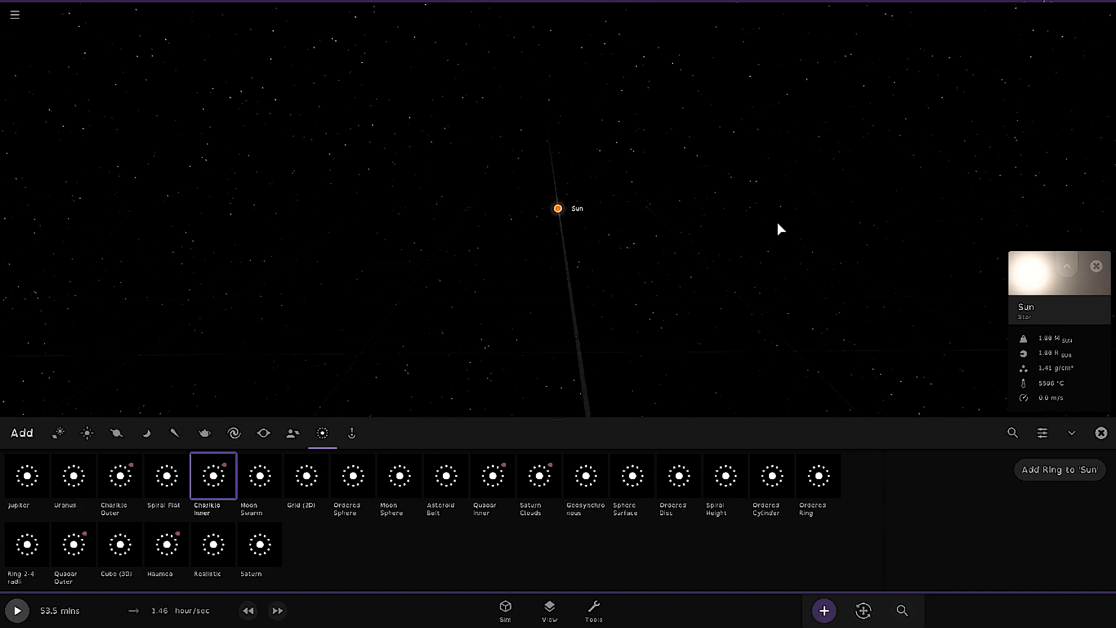
pyautogui.click(212, 544)
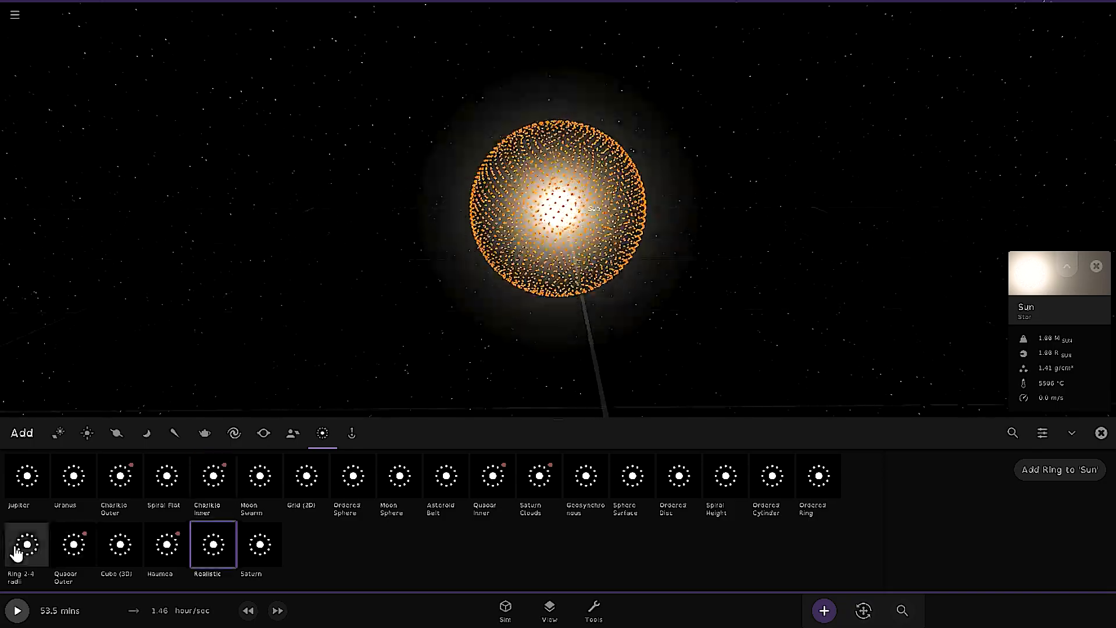
# Add a flat particle ring around the Sun, densify it, and pick Saturn.
pyautogui.click(26, 545)
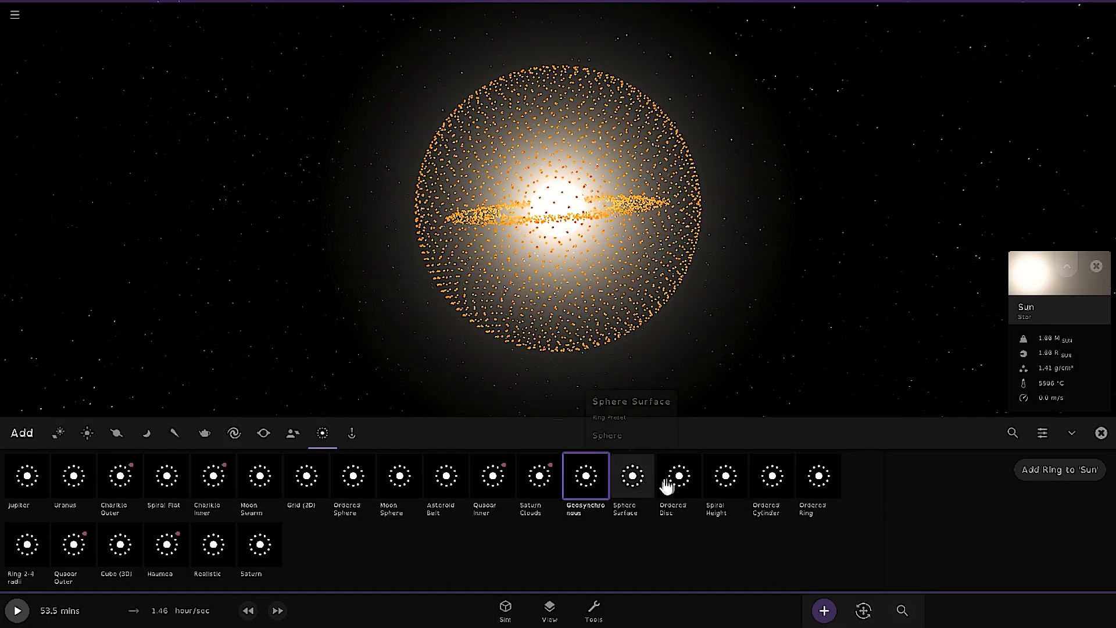
pyautogui.click(672, 476)
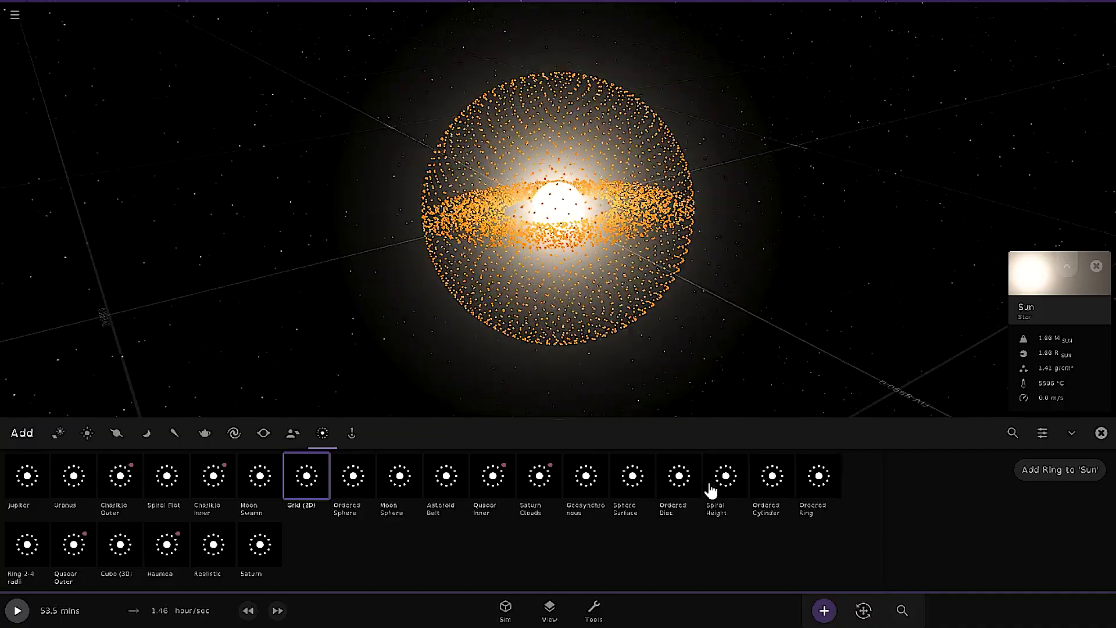
pyautogui.click(725, 474)
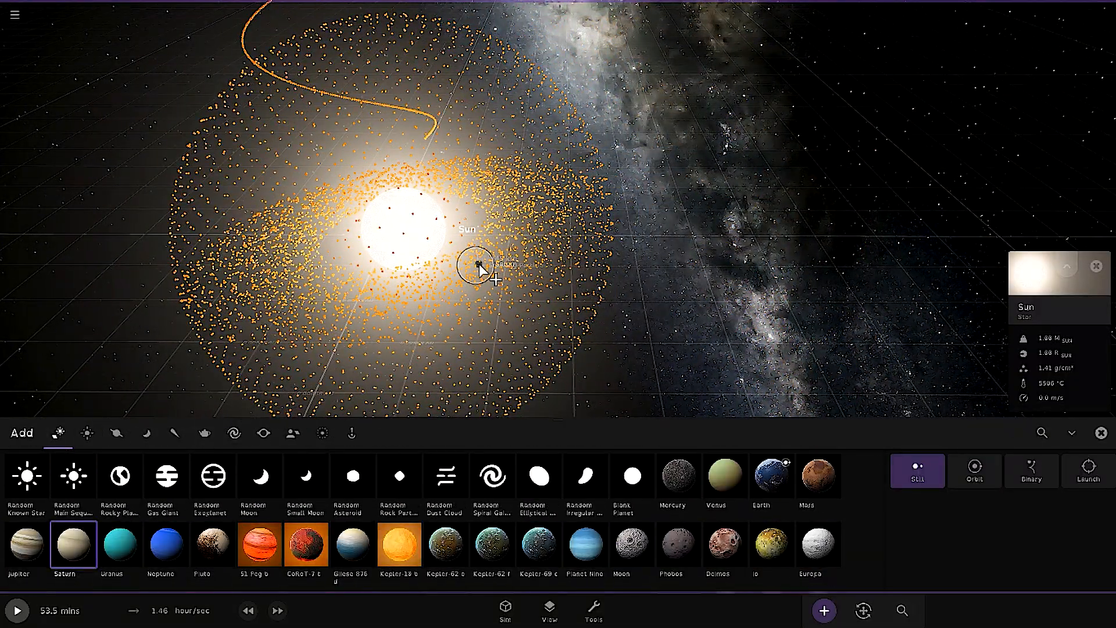
# Place Saturn far away, launch it toward the Sun, and start the simulation.
pyautogui.click(1086, 472)
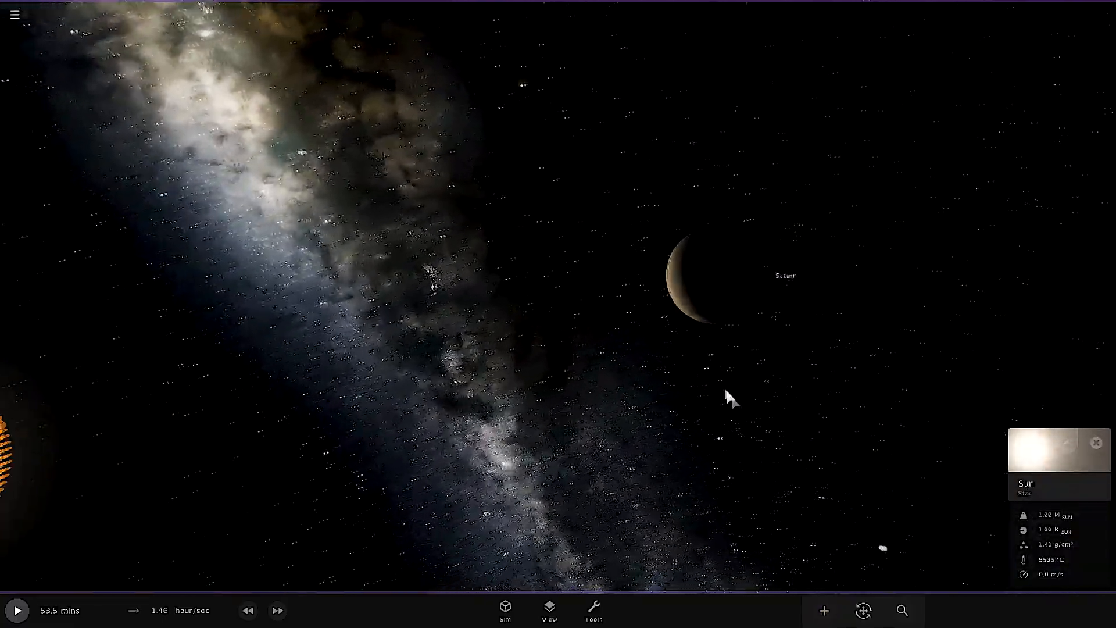
pyautogui.click(823, 609)
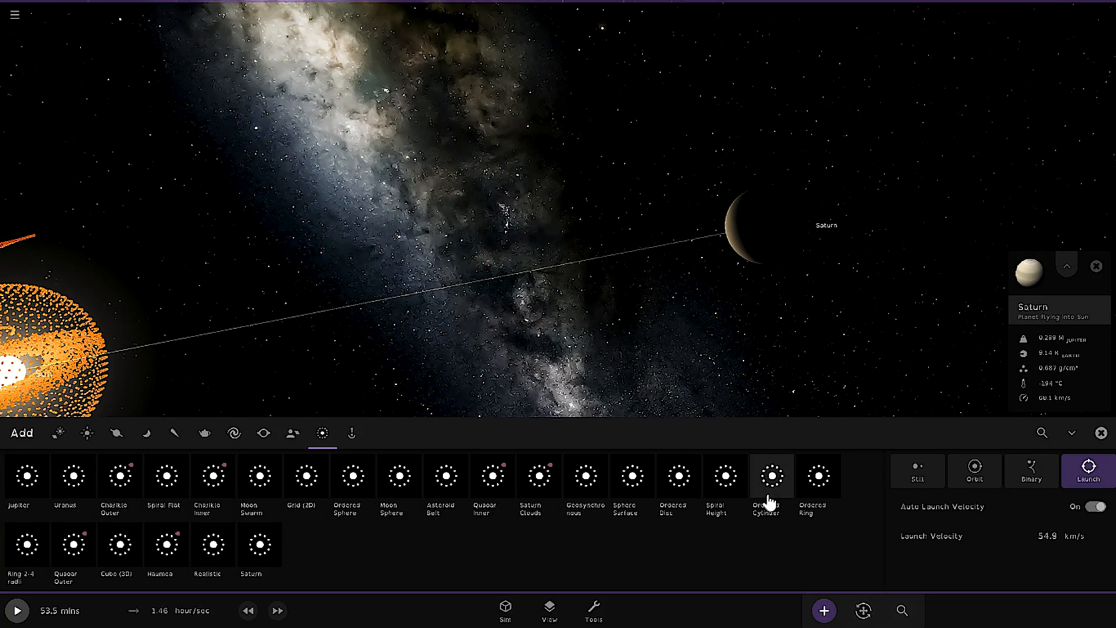
pyautogui.click(259, 544)
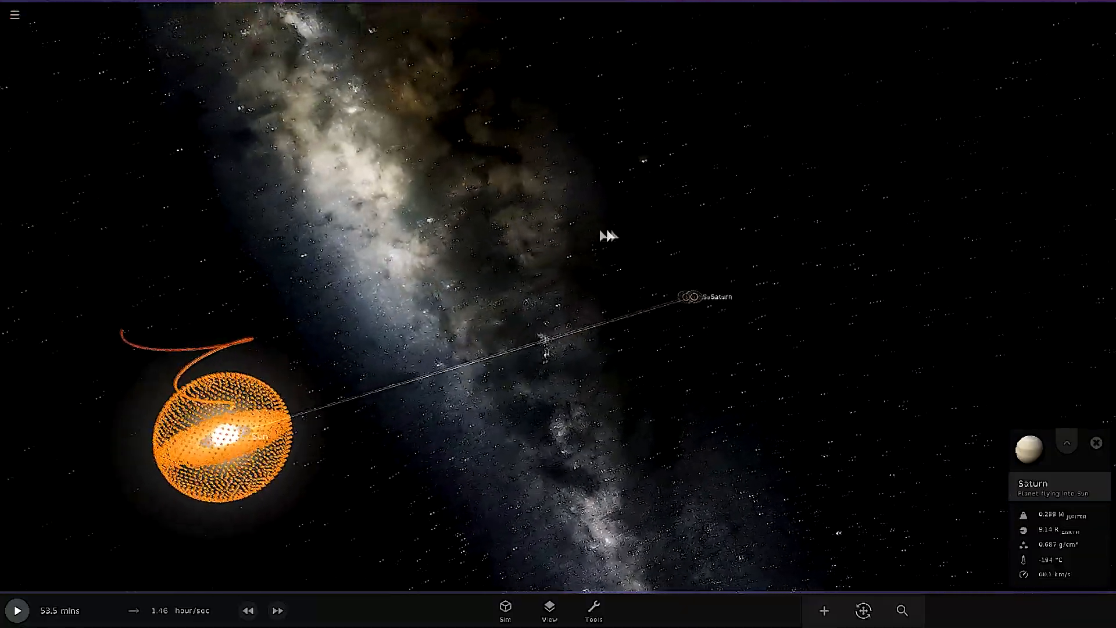
pyautogui.click(16, 610)
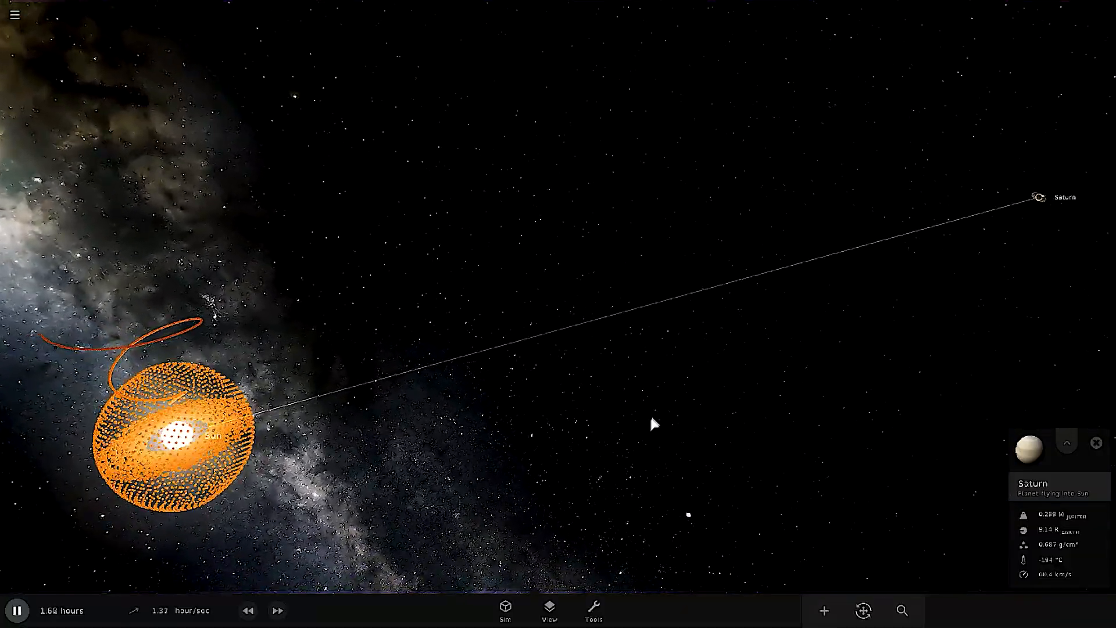